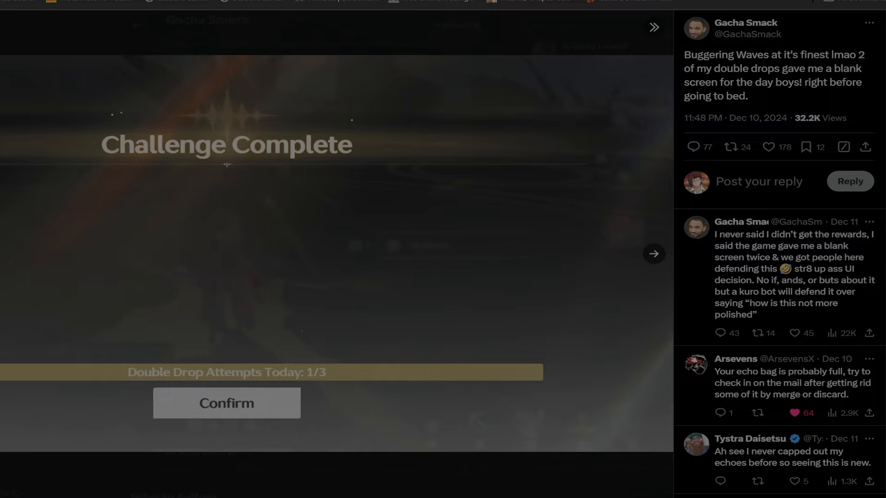
{"action": "mouse_move", "coordinate": [695, 290]}
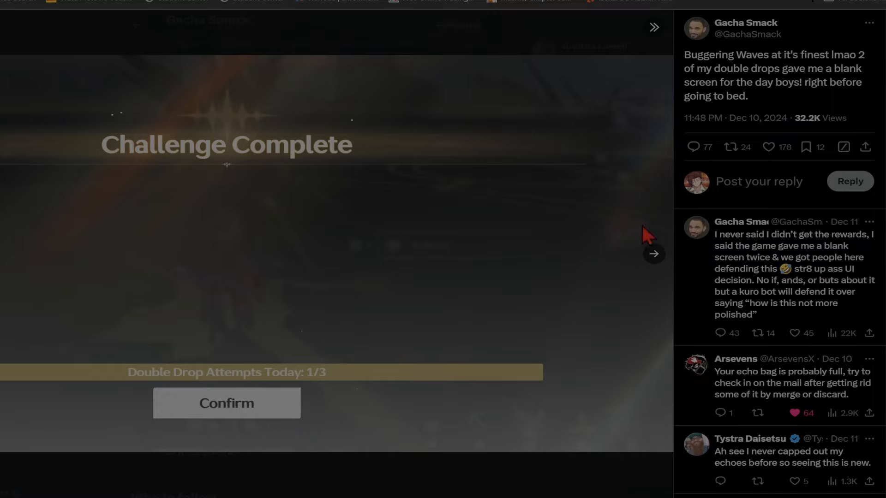
{"action": "mouse_move", "coordinate": [583, 351]}
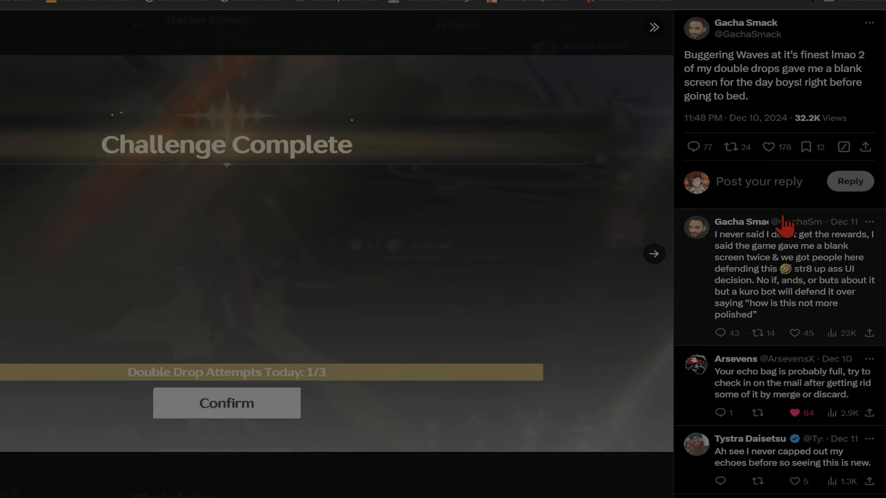
{"action": "mouse_move", "coordinate": [796, 274]}
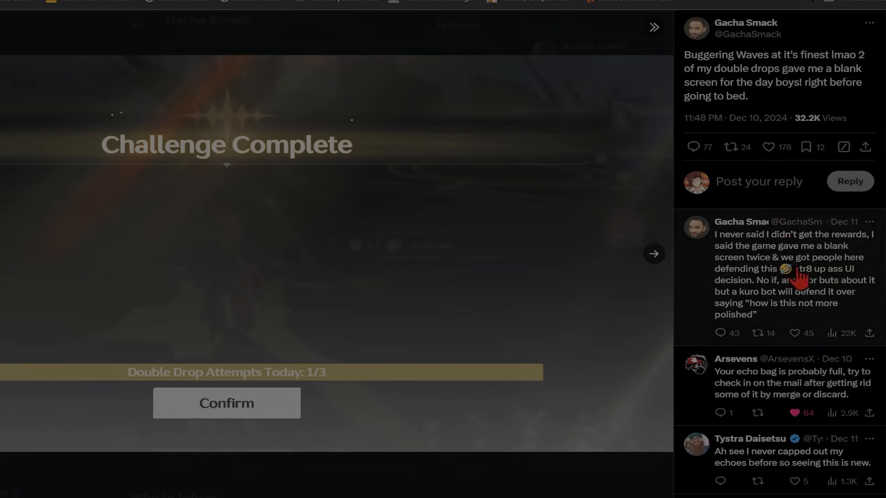
{"action": "mouse_move", "coordinate": [841, 296]}
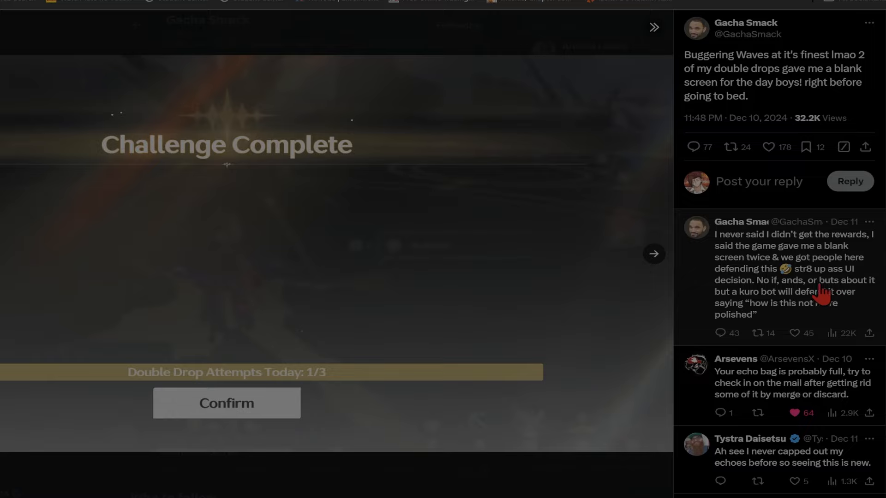
{"action": "mouse_move", "coordinate": [764, 205]}
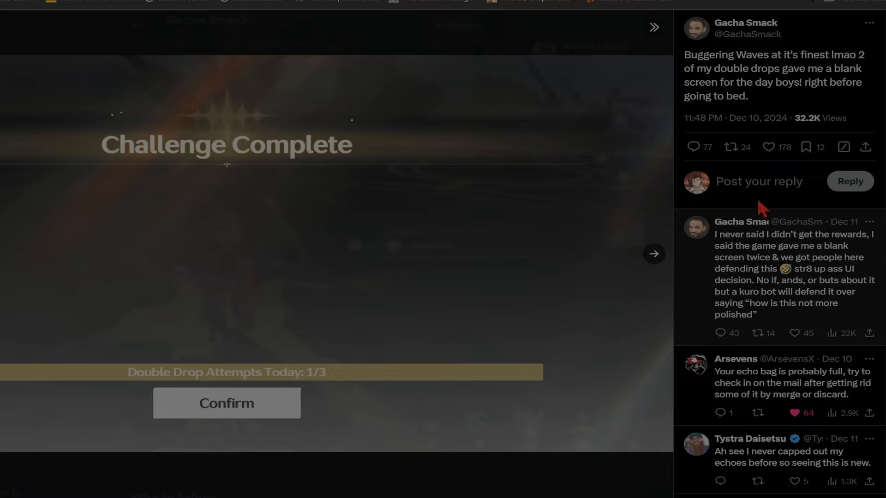
Scroll deeper through replies telling Gacha Smack his inventory is full and to check mail
{"action": "scroll", "scroll_direction": "down", "scroll_amount": 3}
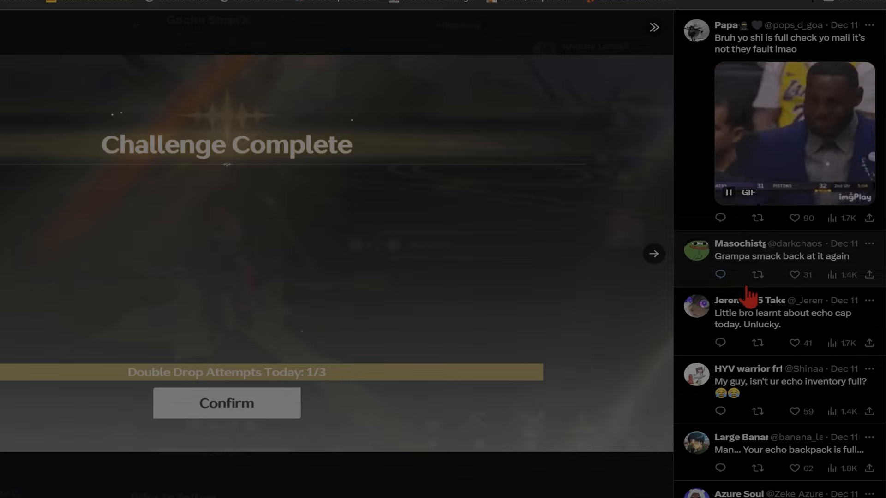
{"action": "mouse_move", "coordinate": [749, 300]}
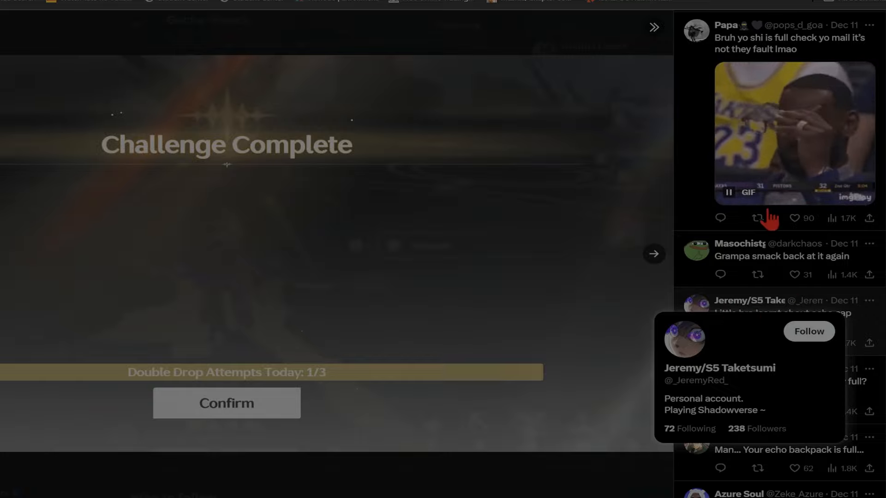
{"action": "scroll", "scroll_direction": "down", "scroll_amount": 3}
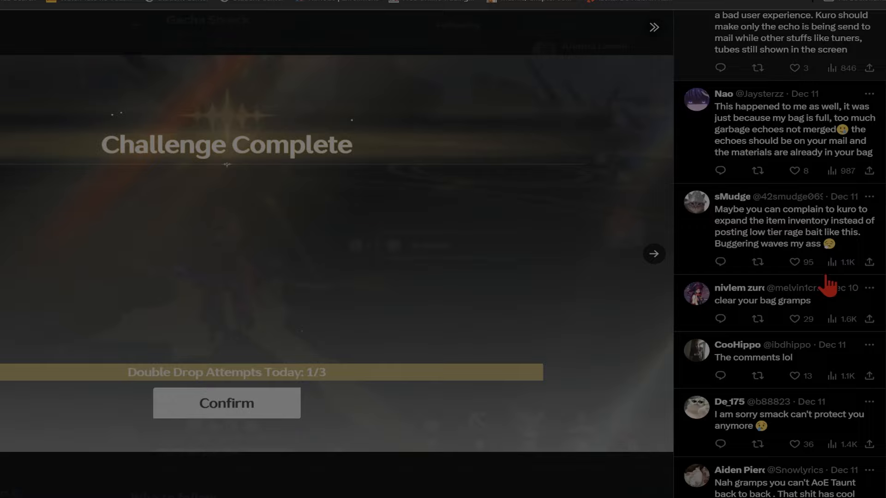
{"action": "scroll", "scroll_direction": "down", "scroll_amount": 3}
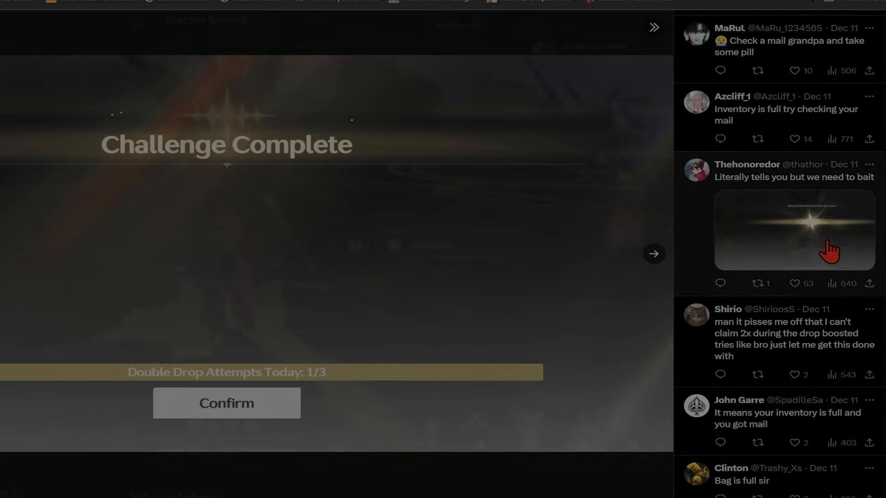
View Thehonoredone's screenshot reading 'Backpack full. Rewards have been sent via mail'
{"action": "left_click", "coordinate": [794, 231]}
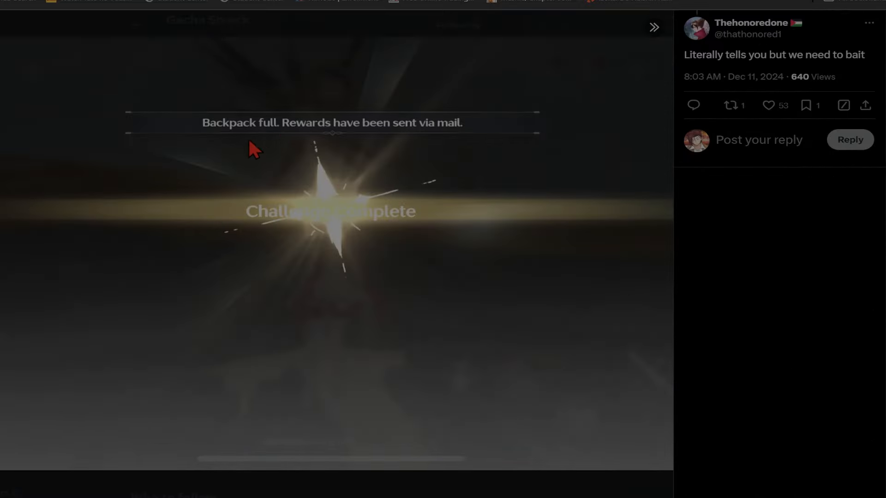
{"action": "mouse_move", "coordinate": [348, 155]}
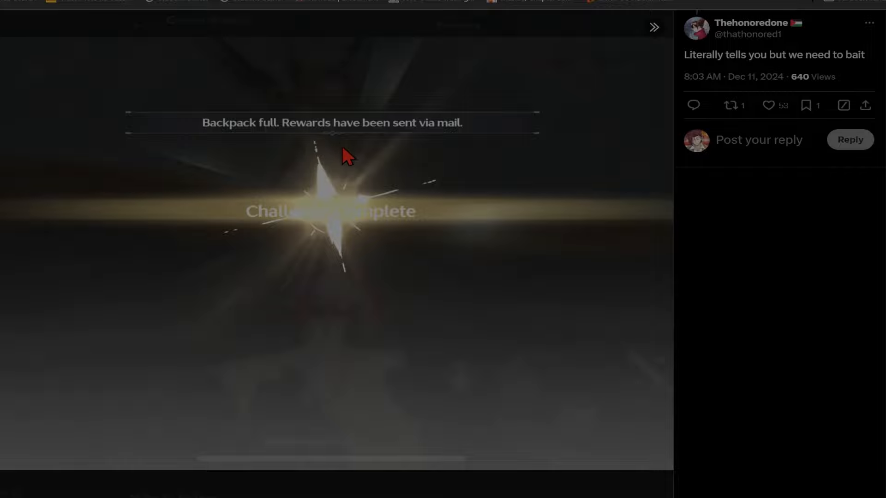
{"action": "mouse_move", "coordinate": [396, 199]}
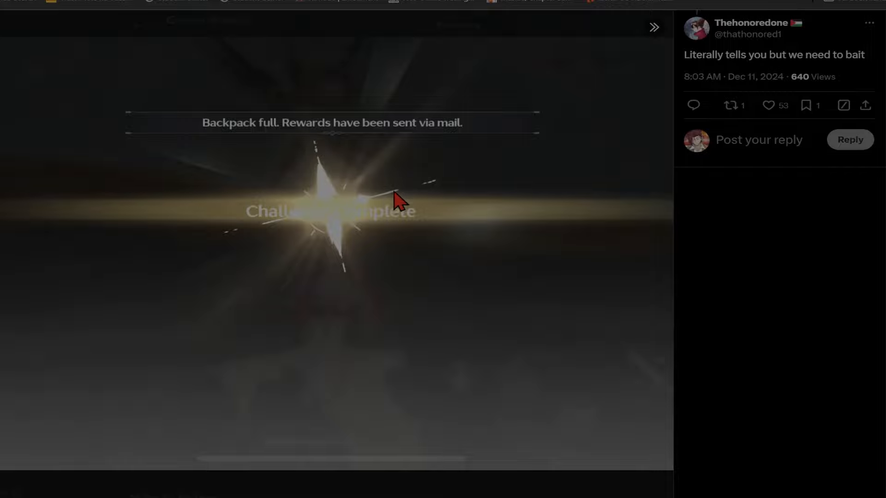
{"action": "mouse_move", "coordinate": [402, 219]}
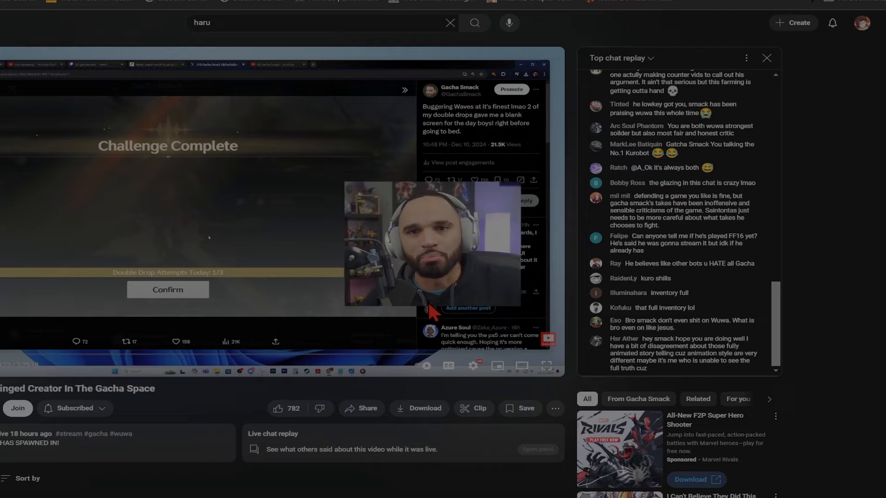
{"action": "mouse_move", "coordinate": [432, 293]}
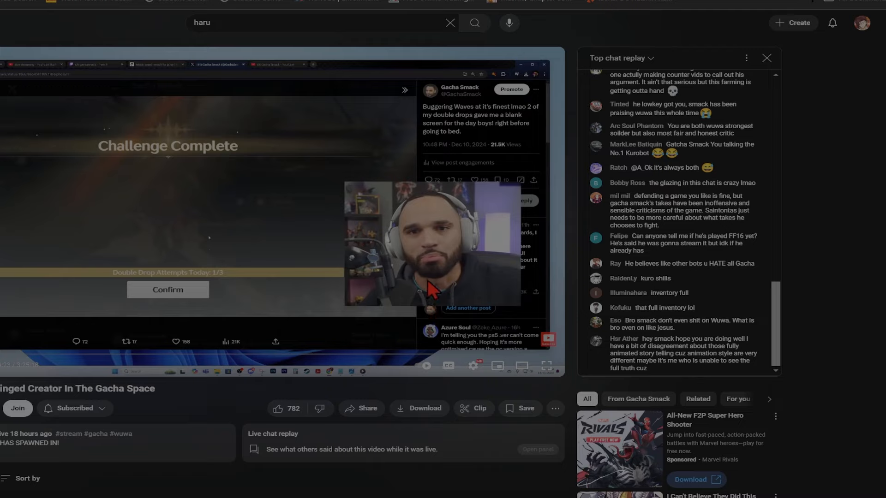
{"action": "mouse_move", "coordinate": [412, 299]}
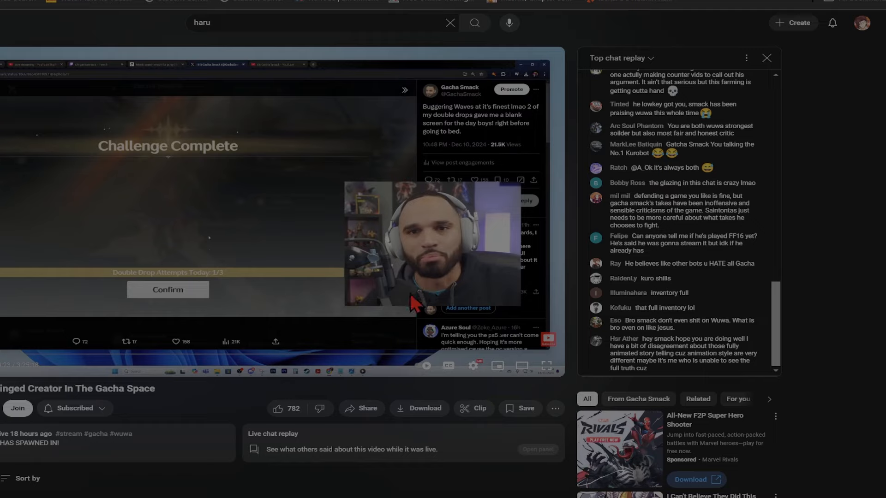
{"action": "mouse_move", "coordinate": [387, 310]}
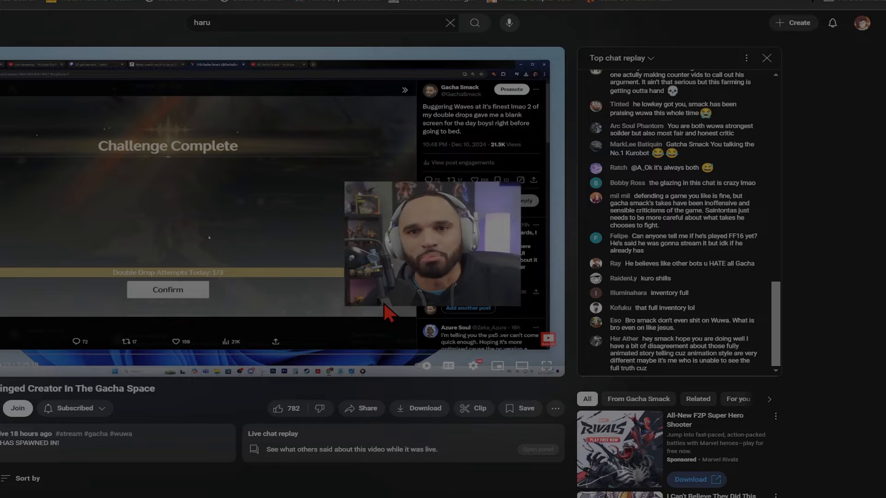
{"action": "mouse_move", "coordinate": [377, 315]}
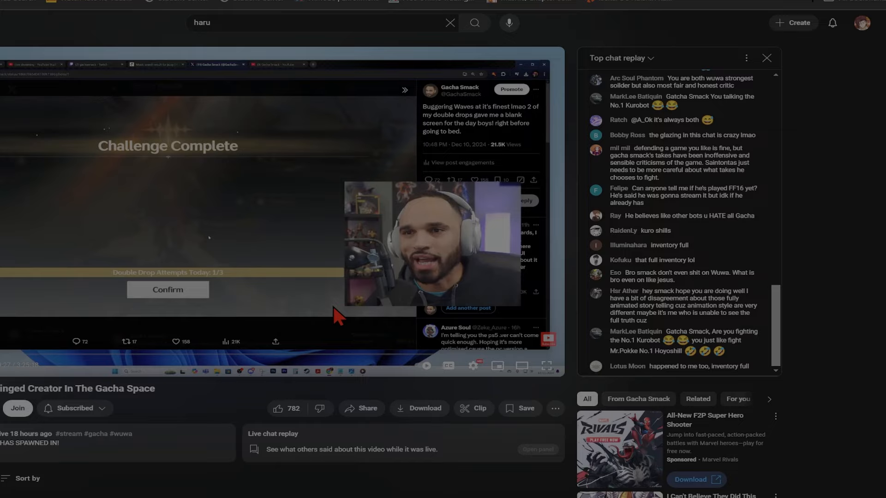
{"action": "mouse_move", "coordinate": [337, 317]}
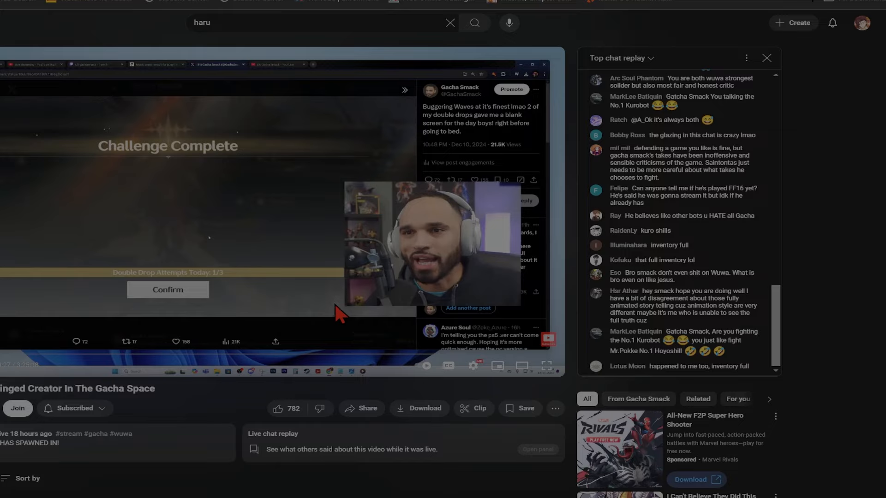
{"action": "mouse_move", "coordinate": [359, 318]}
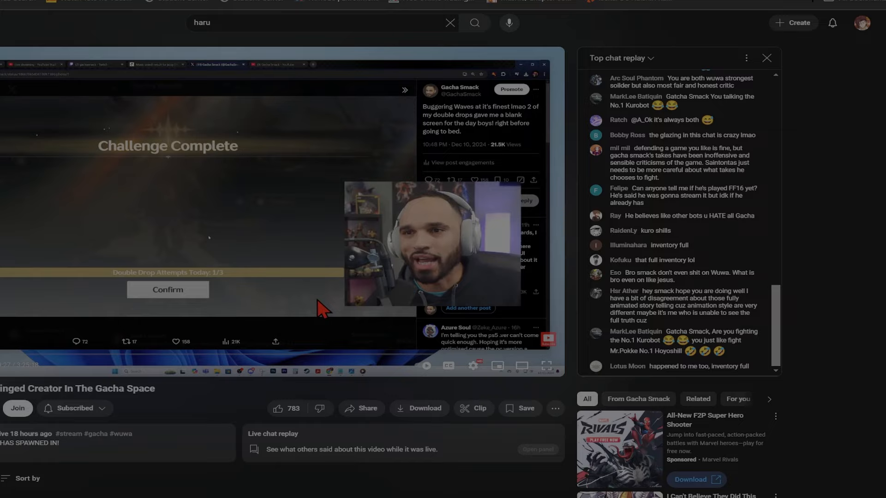
{"action": "mouse_move", "coordinate": [324, 308]}
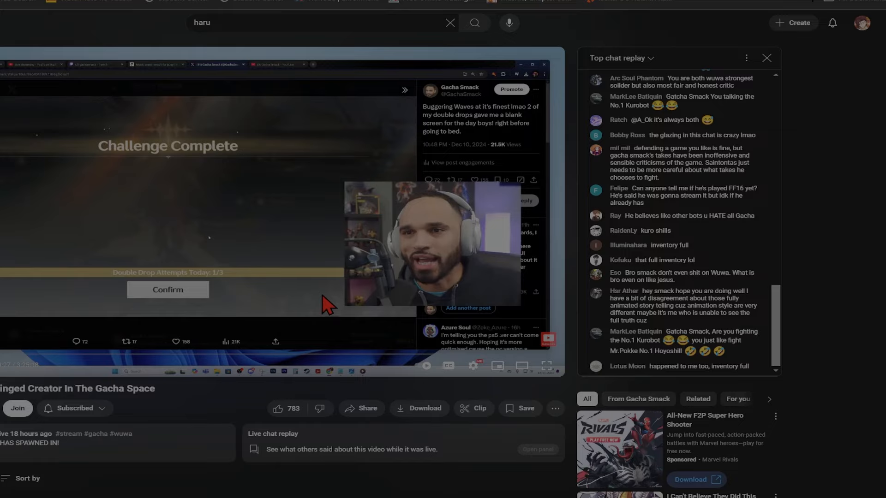
{"action": "mouse_move", "coordinate": [331, 308]}
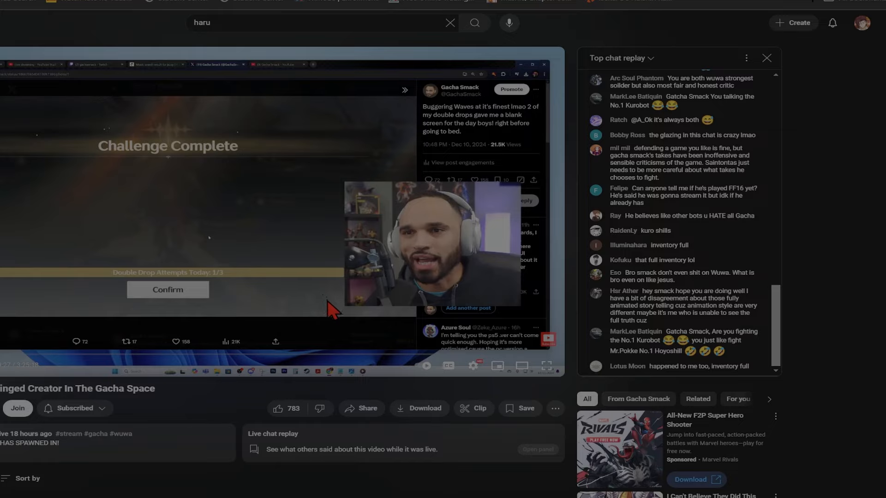
{"action": "mouse_move", "coordinate": [357, 314]}
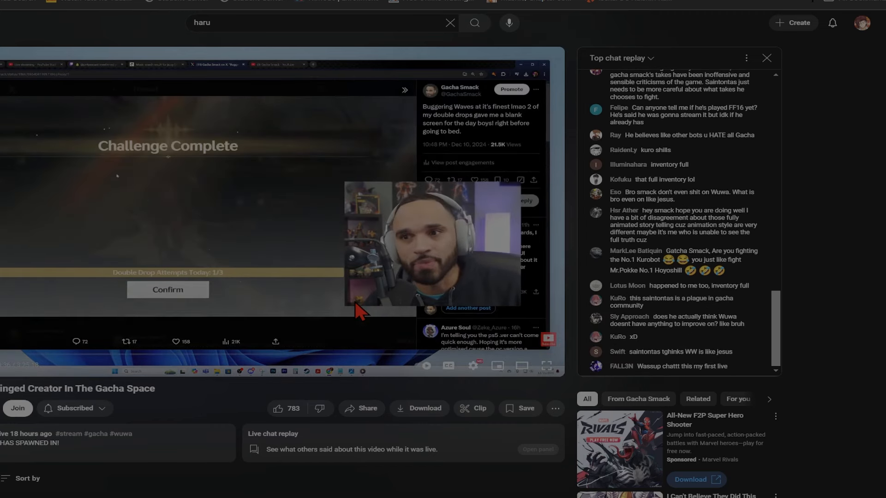
{"action": "mouse_move", "coordinate": [346, 325]}
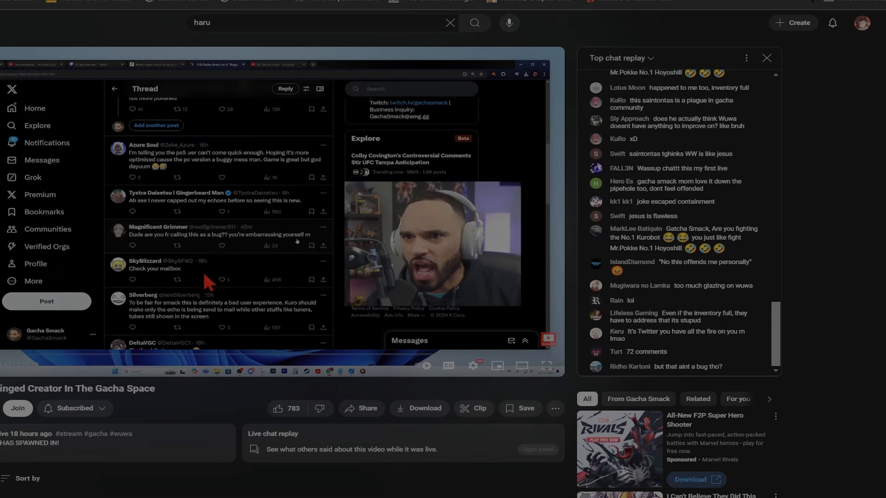
{"action": "mouse_move", "coordinate": [327, 291]}
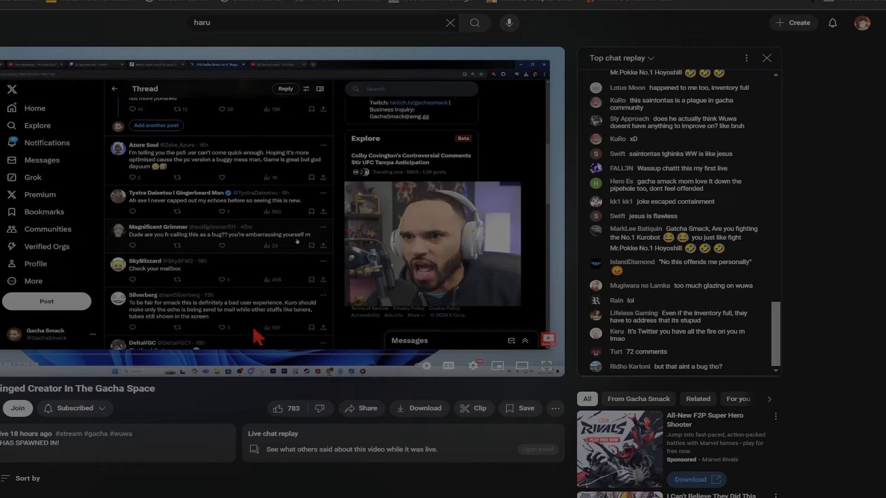
{"action": "mouse_move", "coordinate": [255, 338]}
{"action": "type", "text": " the frog"}
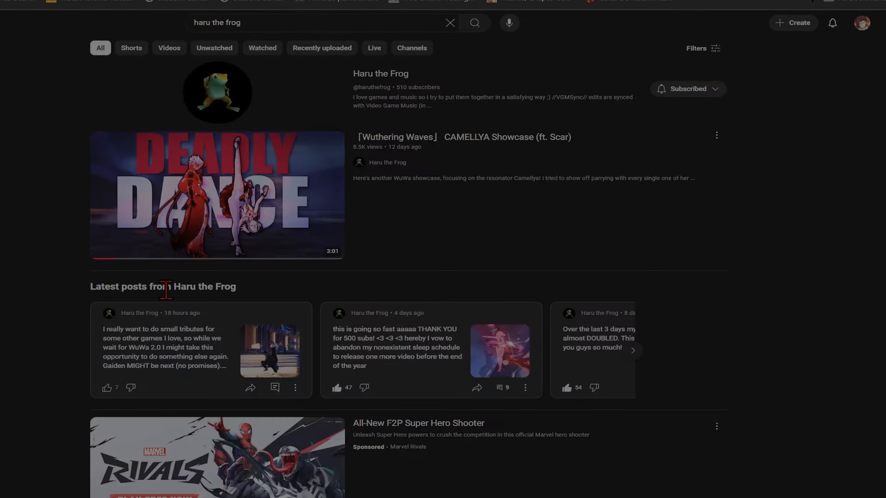
Play Haru the Frog's 「Wuthering Waves」 CAMELLYA Showcase (ft. Scar) video
{"action": "left_click", "coordinate": [216, 195]}
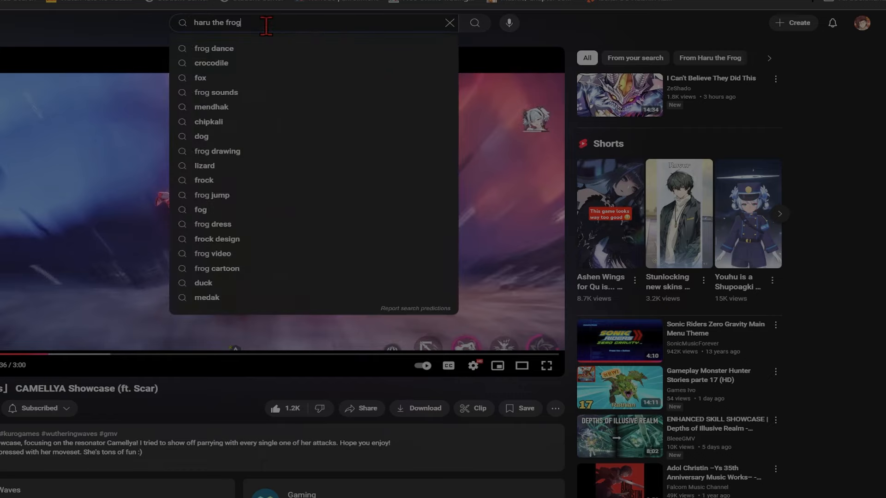
Search YouTube for 'wuwa geo', surfacing the WuWational Geographic Hortoises video
{"action": "type", "text": "en"}
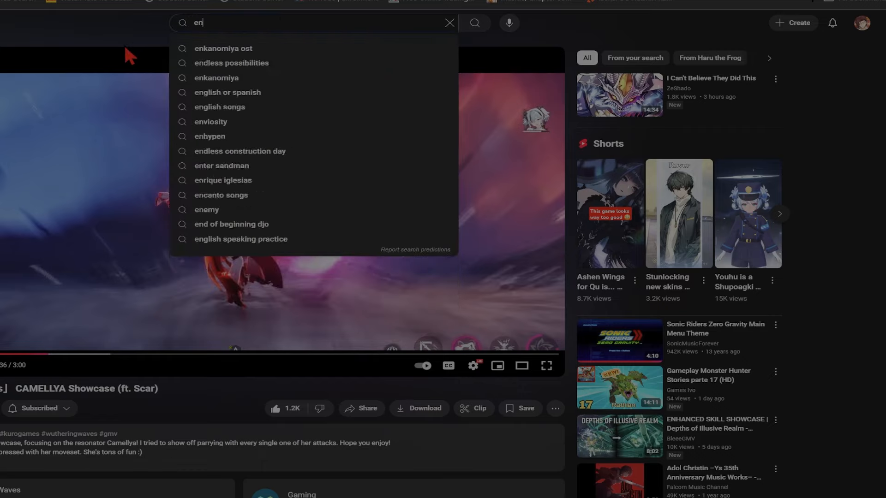
{"action": "type", "text": "mp"}
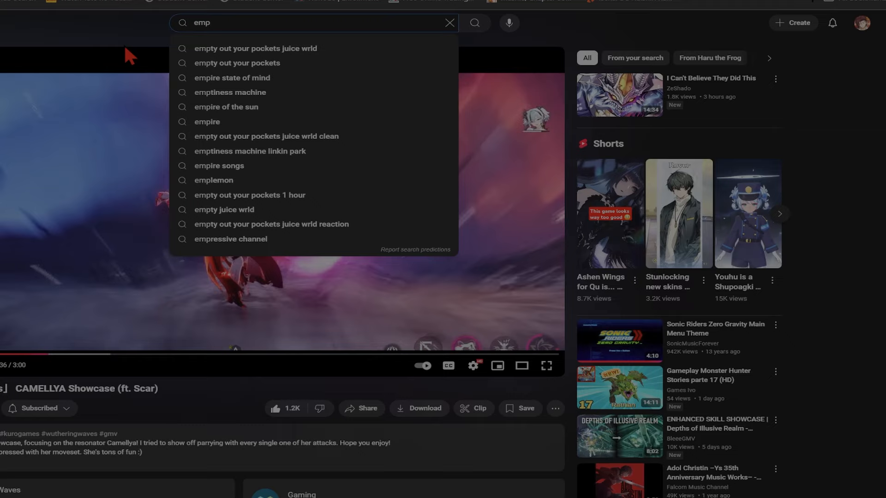
{"action": "type", "text": "wuwa"}
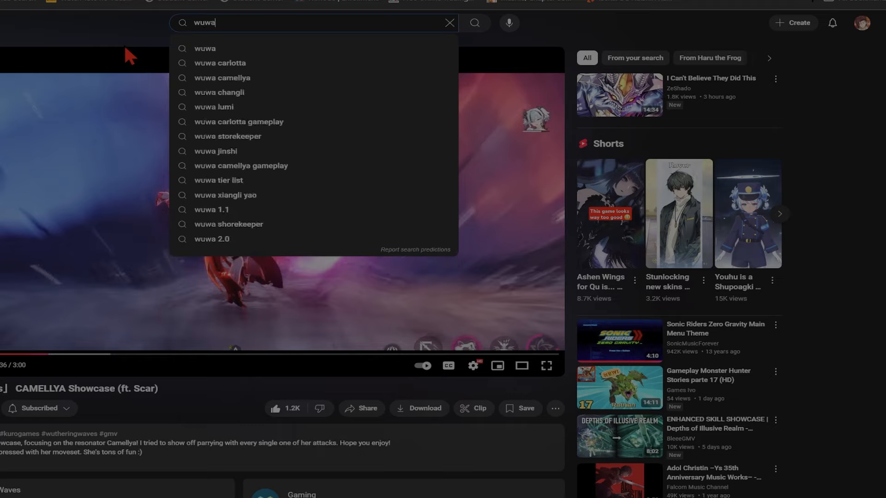
{"action": "type", "text": "d"}
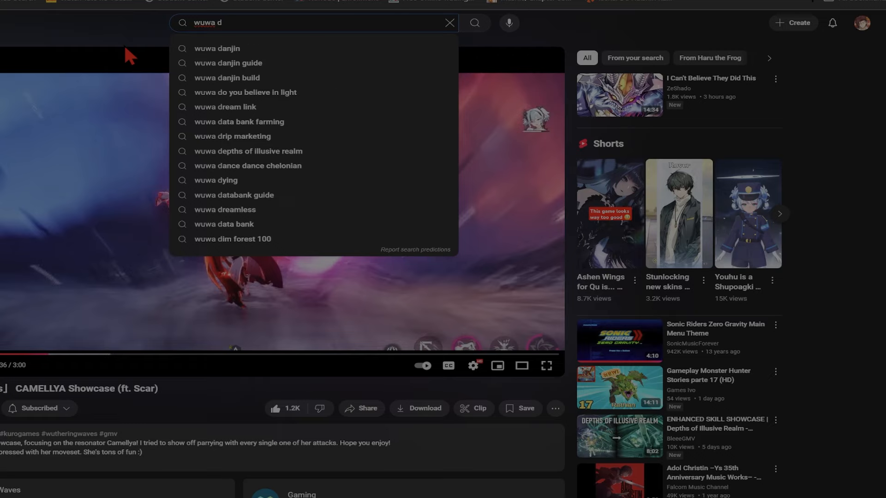
{"action": "key", "text": "Backspace"}
{"action": "type", "text": "geo"}
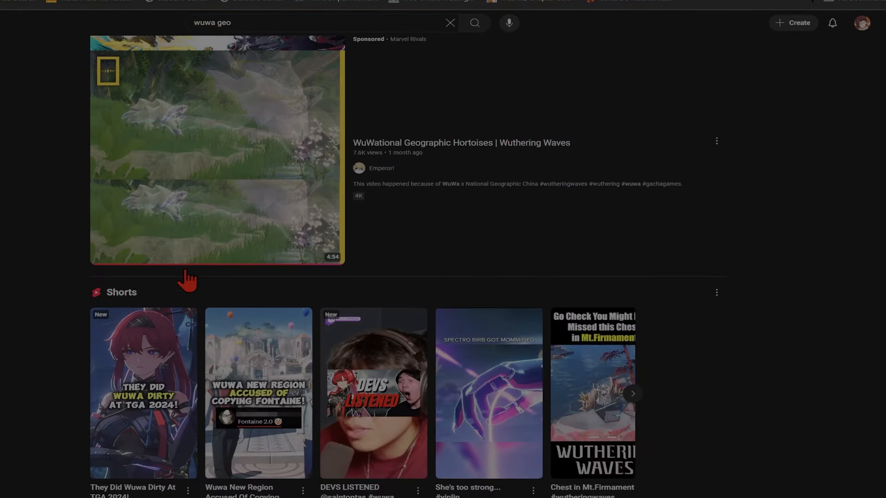
{"action": "scroll", "scroll_direction": "down", "scroll_amount": 3}
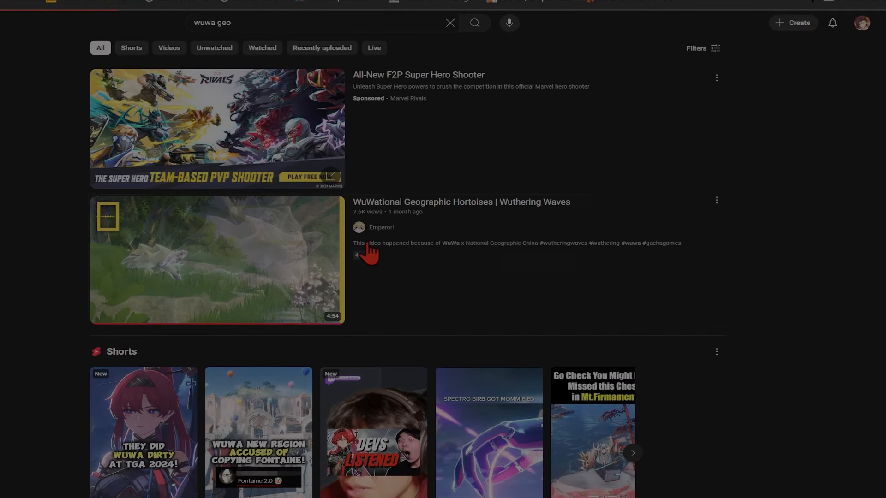
Play the WuWational Geographic Mt Firmament video and subscribe to its channel
{"action": "left_click", "coordinate": [216, 261]}
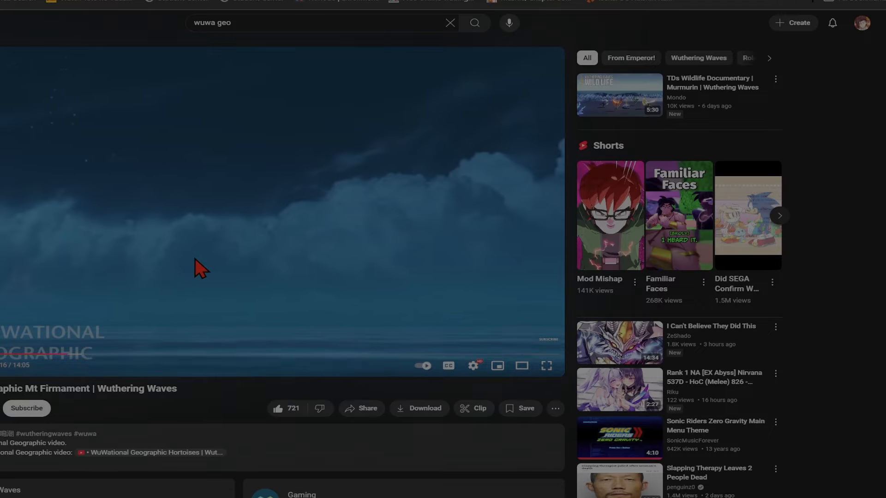
{"action": "mouse_move", "coordinate": [119, 370]}
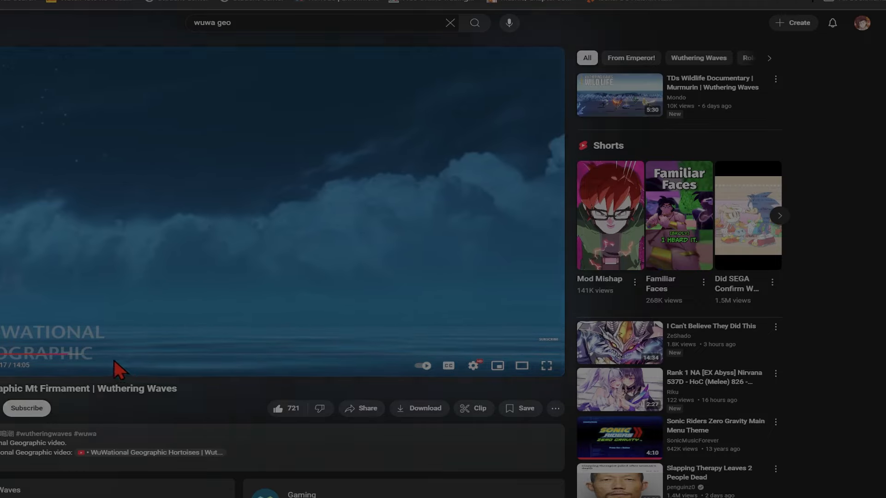
{"action": "mouse_move", "coordinate": [236, 291]}
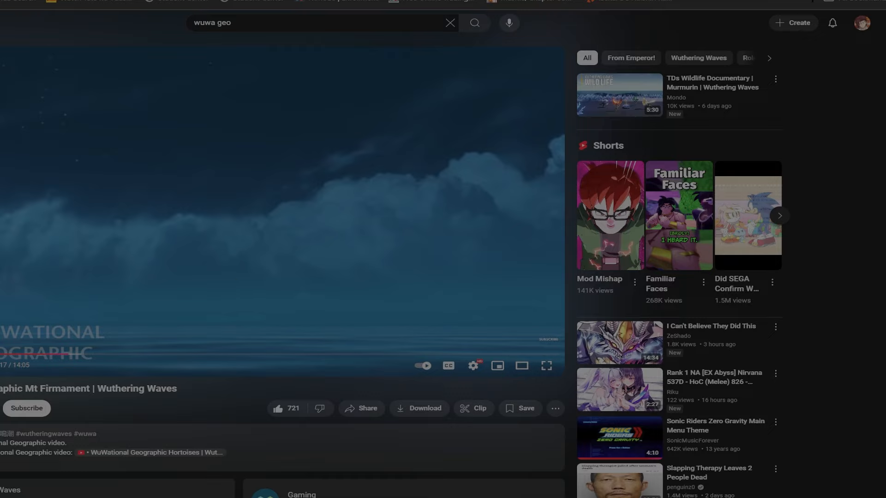
{"action": "left_click", "coordinate": [26, 408]}
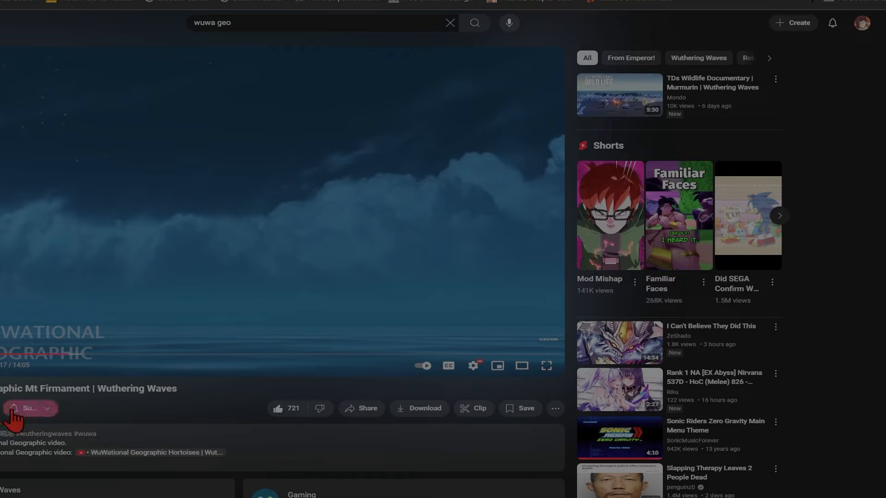
{"action": "left_click", "coordinate": [27, 408]}
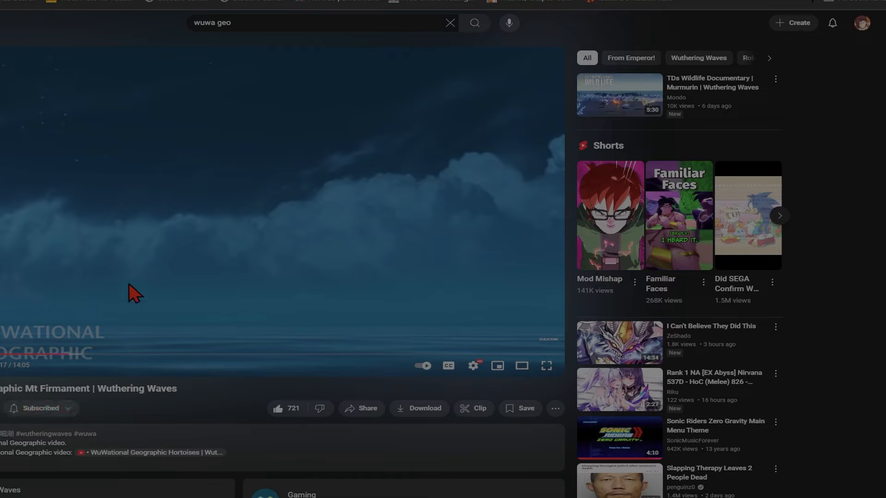
{"action": "mouse_move", "coordinate": [336, 220]}
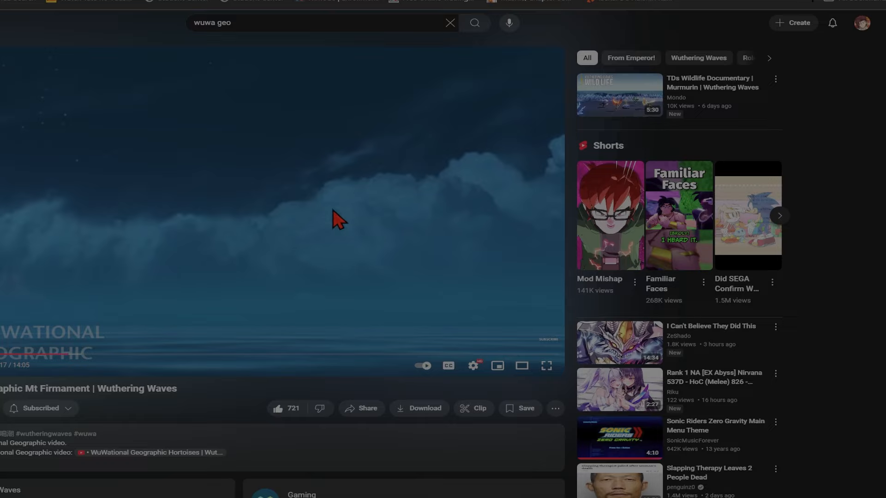
{"action": "mouse_move", "coordinate": [372, 223]}
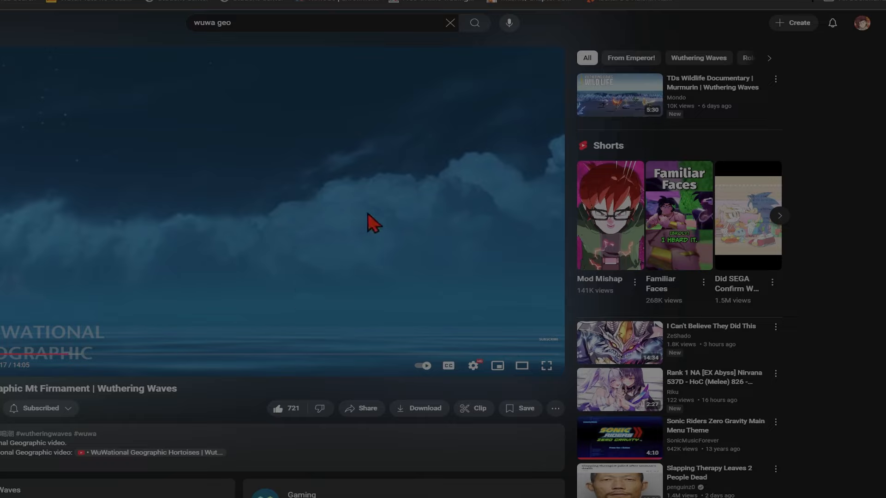
{"action": "mouse_move", "coordinate": [331, 250]}
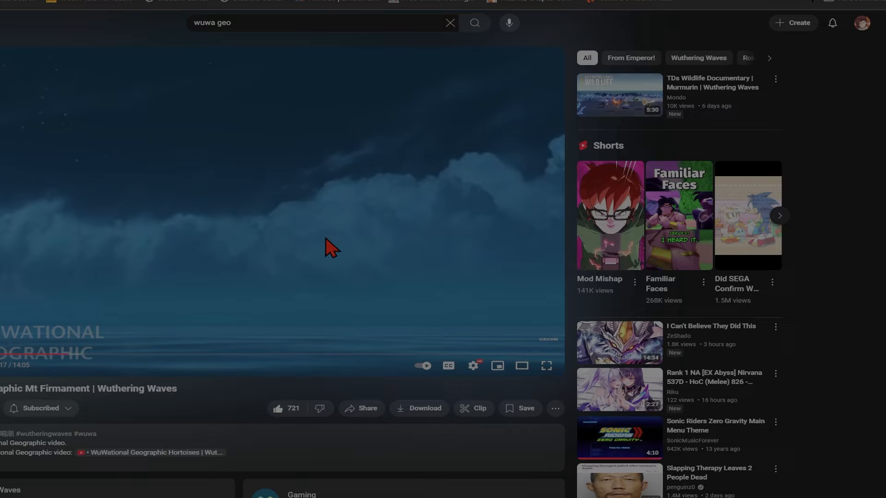
{"action": "left_click", "coordinate": [330, 248]}
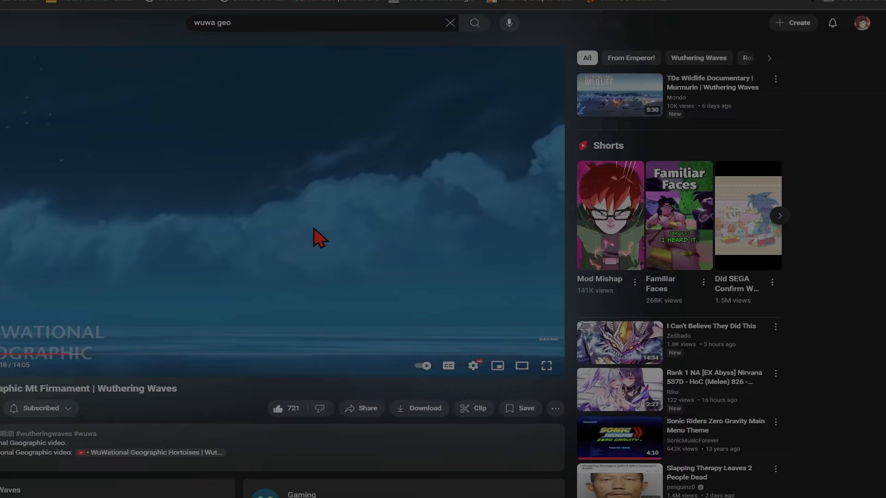
{"action": "mouse_move", "coordinate": [317, 239]}
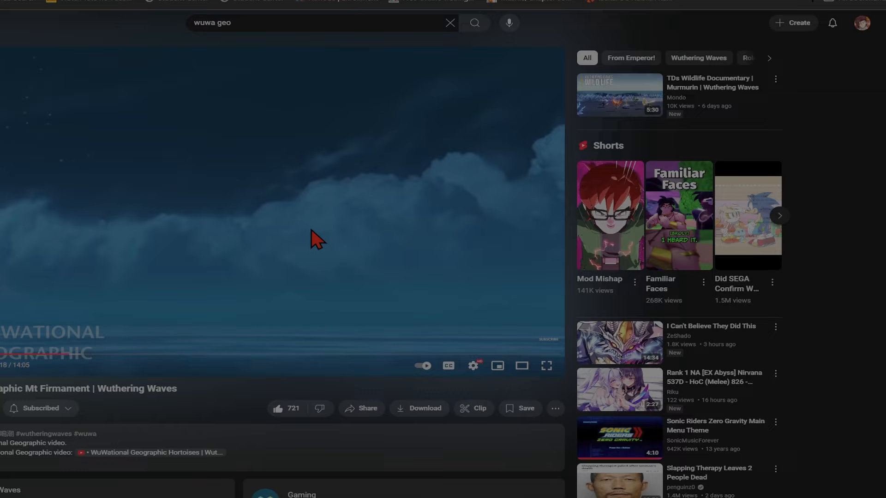